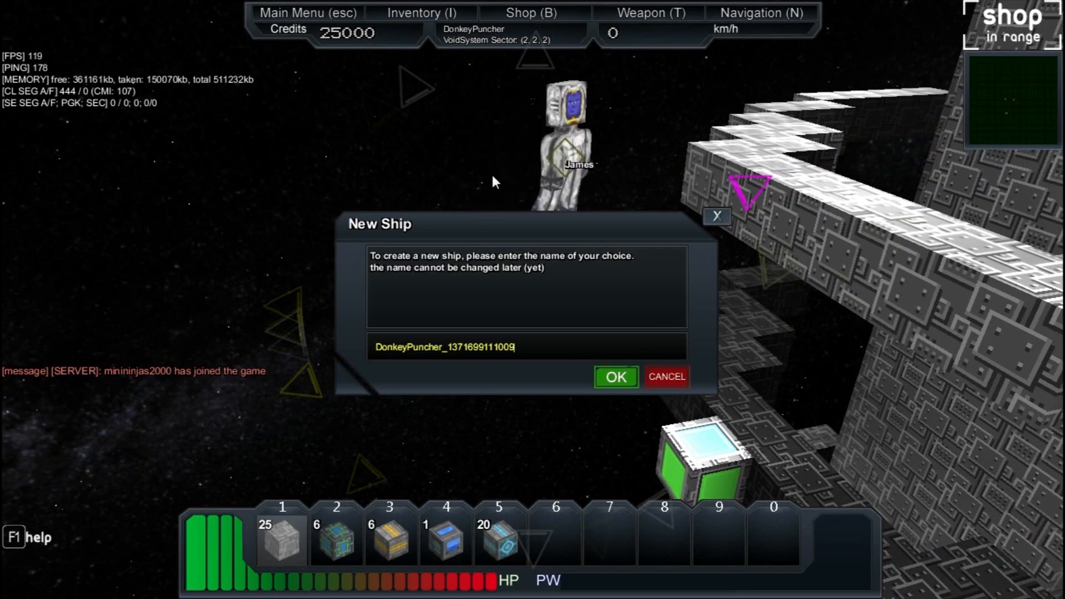
pyautogui.moveTo(608, 284)
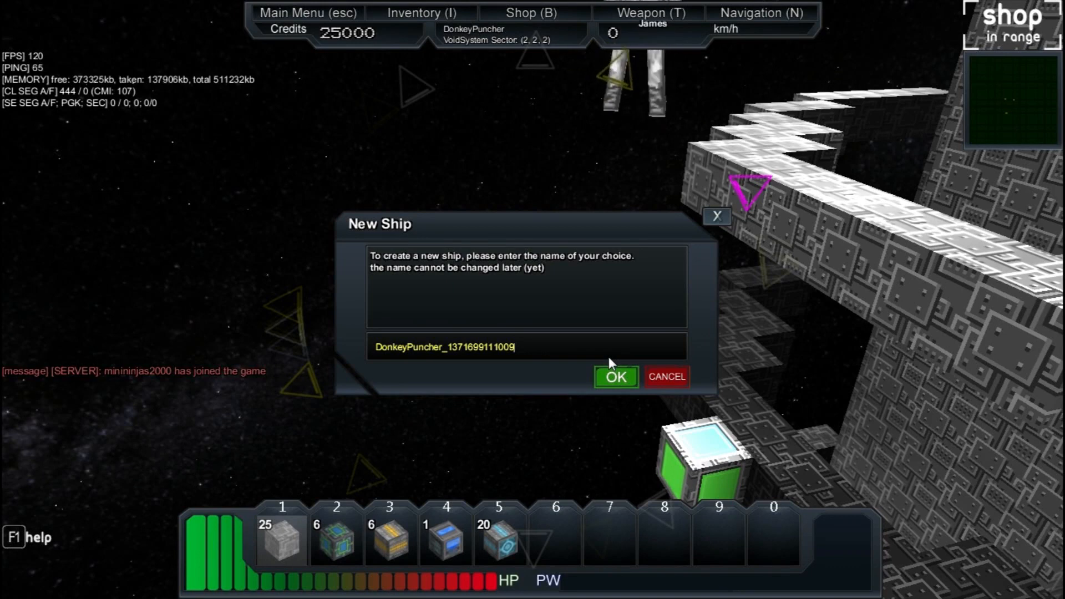
pyautogui.moveTo(551, 356)
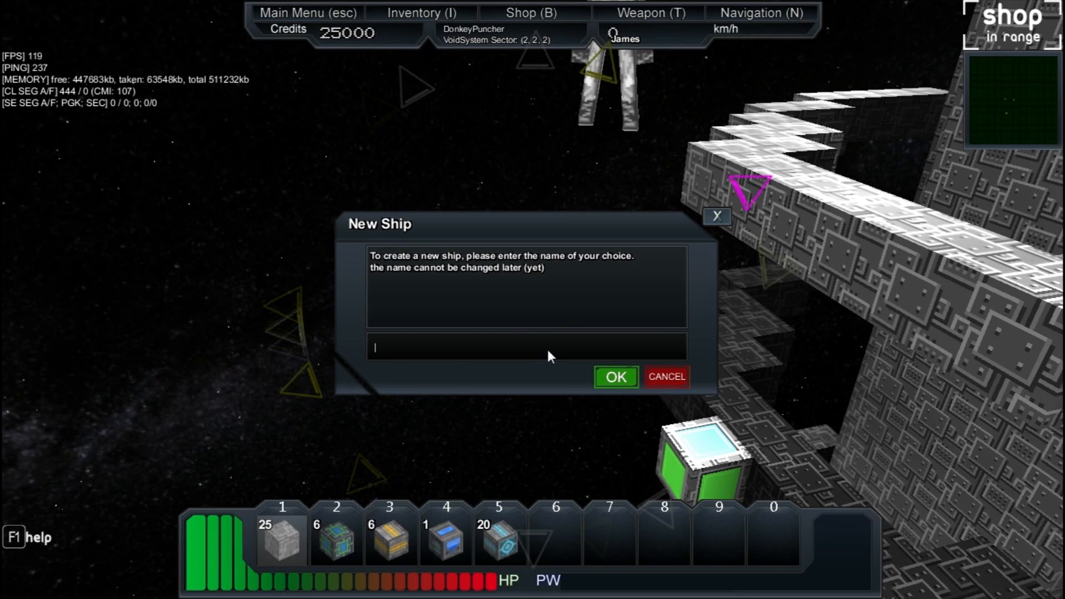
# Enter the ship name 'DonkeyPuncher' in the New Ship name field.
pyautogui.write('Don')
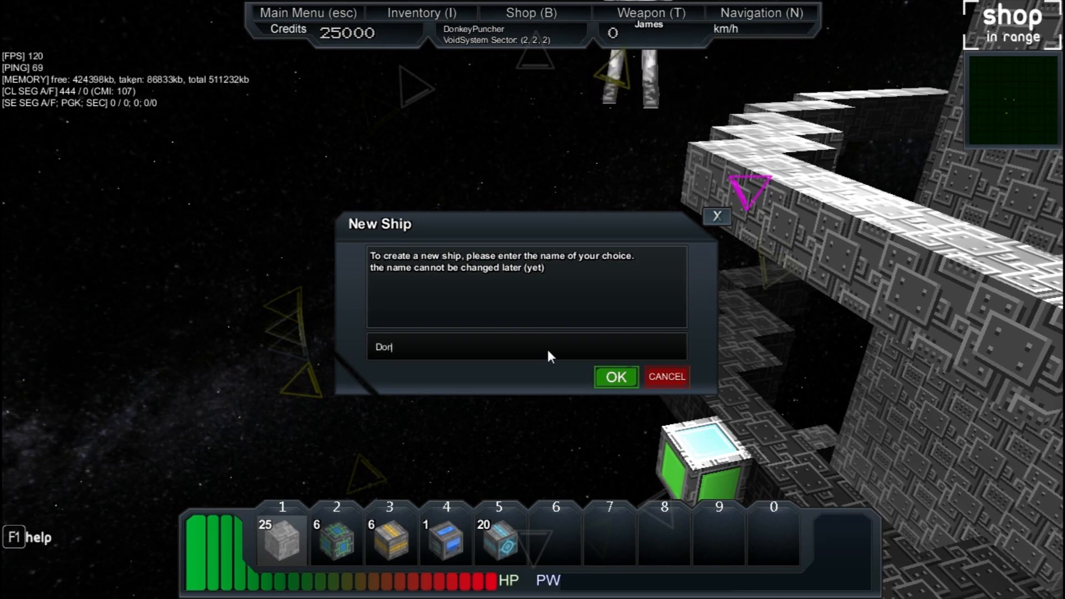
pyautogui.write('DonkeyP')
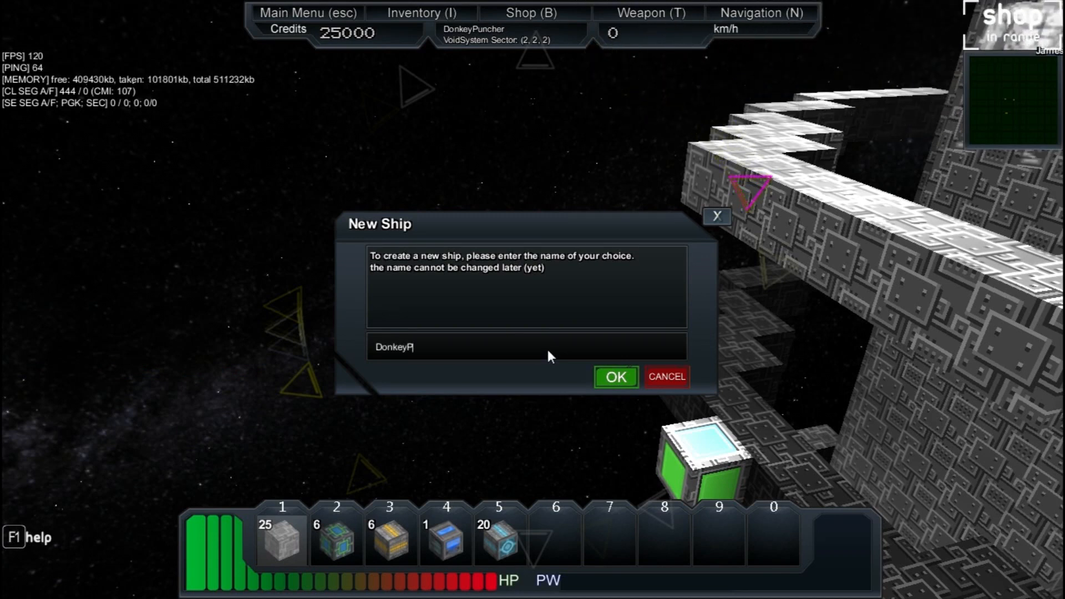
pyautogui.write('uncher')
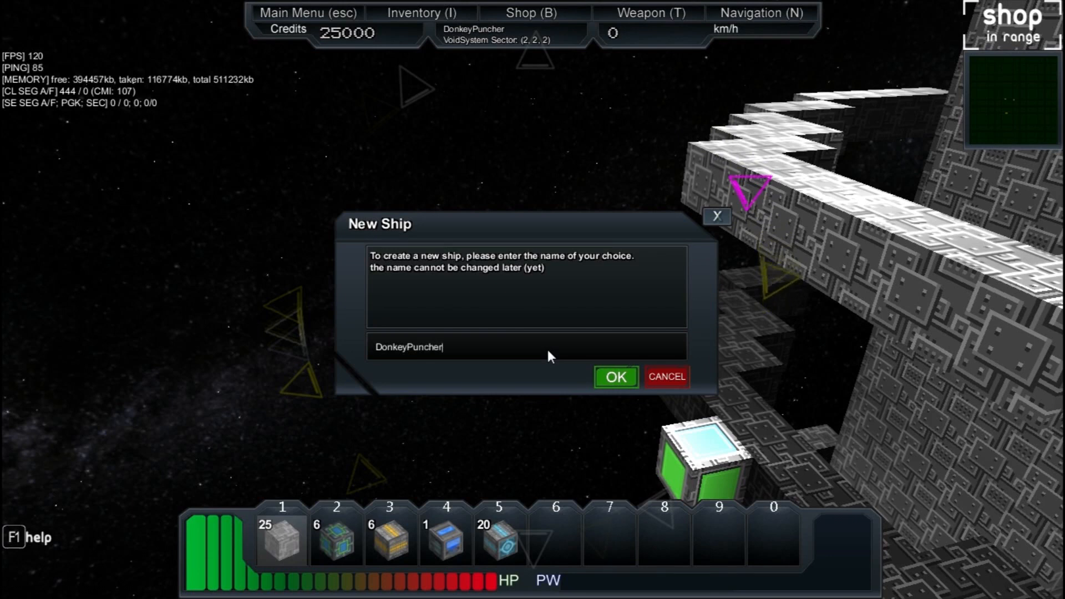
pyautogui.click(615, 377)
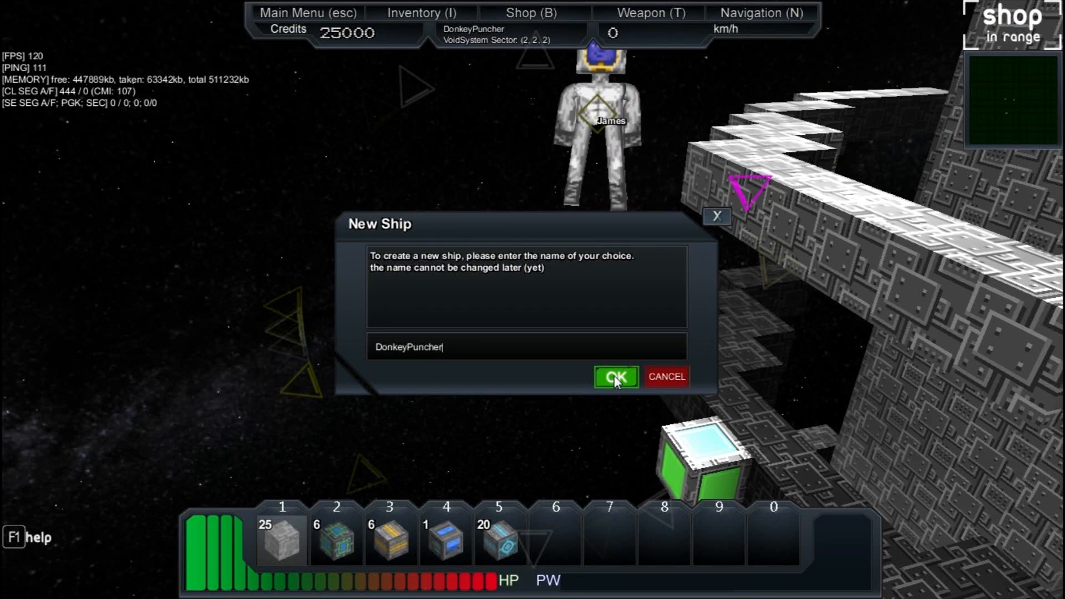
# Confirm the New Ship dialog so the DonkeyPuncher core spawns in space.
pyautogui.click(615, 376)
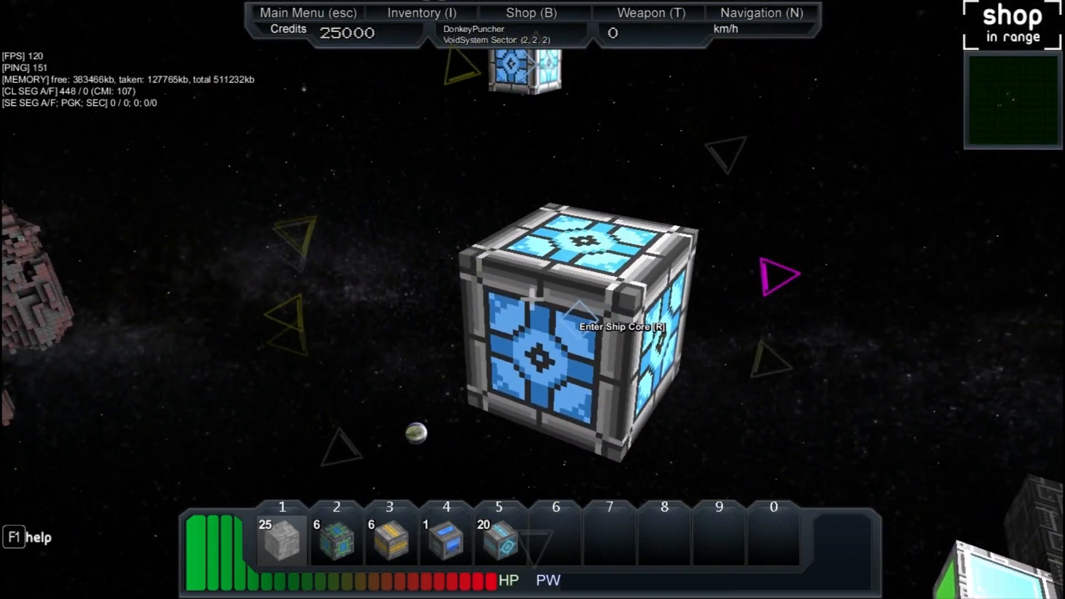
# Enter the DonkeyPuncher core and toggle between build and flight modes.
pyautogui.press('r')
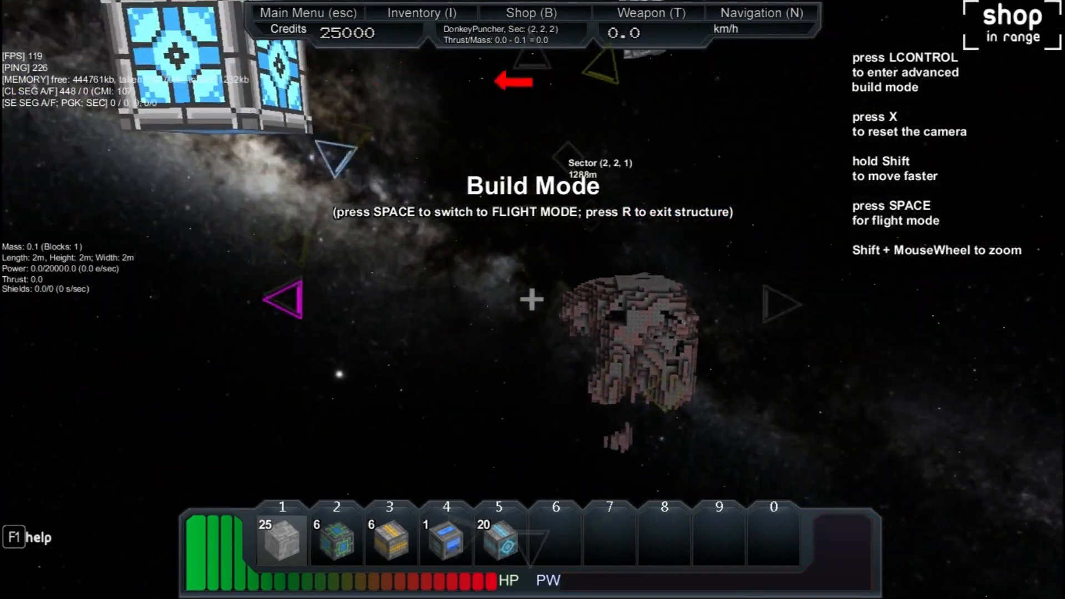
pyautogui.press('space')
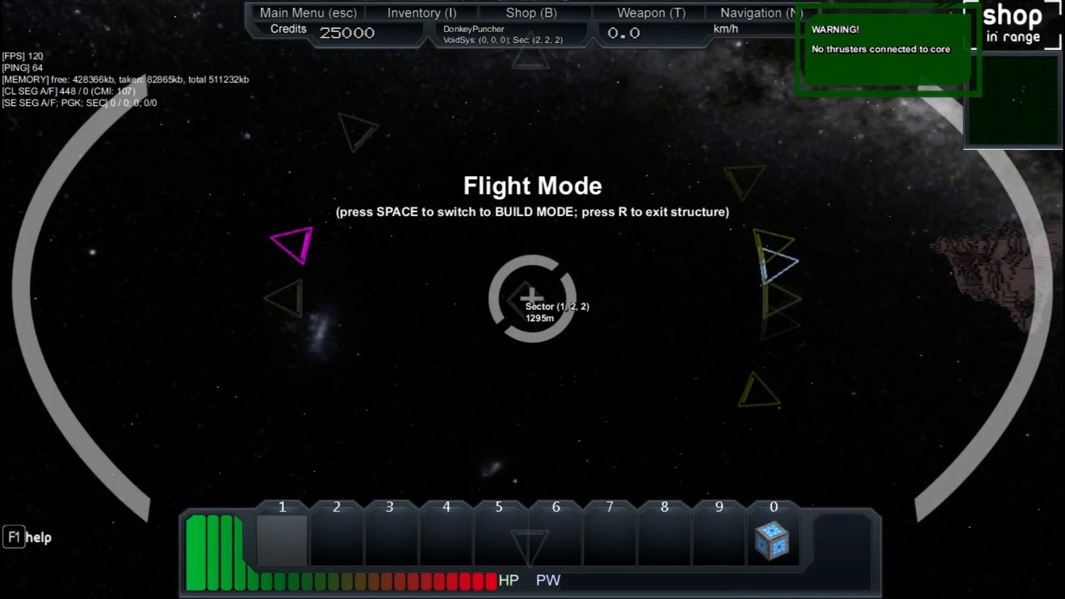
pyautogui.press('space')
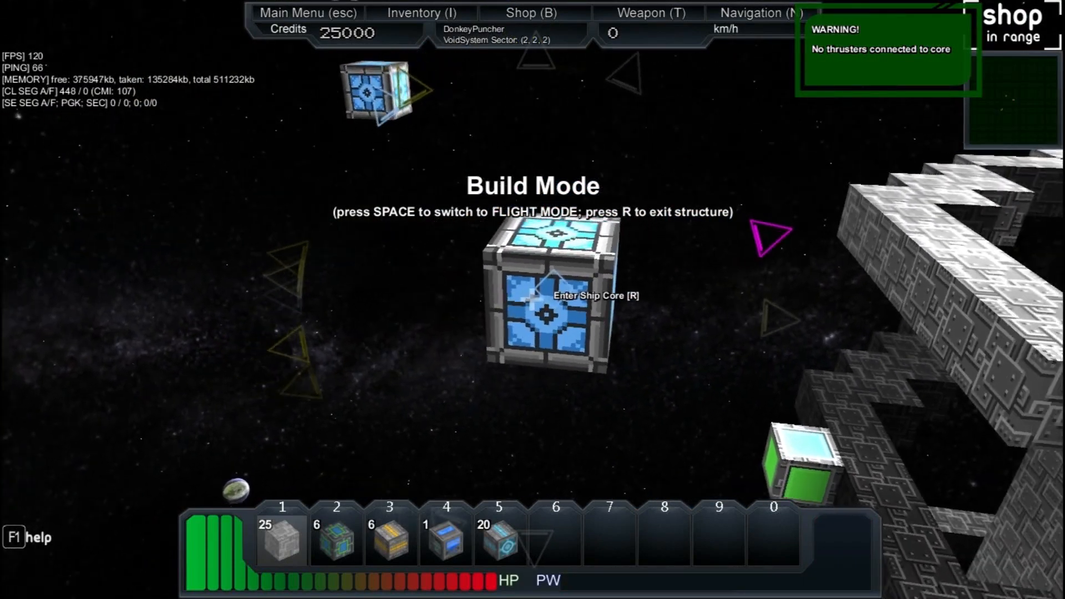
pyautogui.press('r')
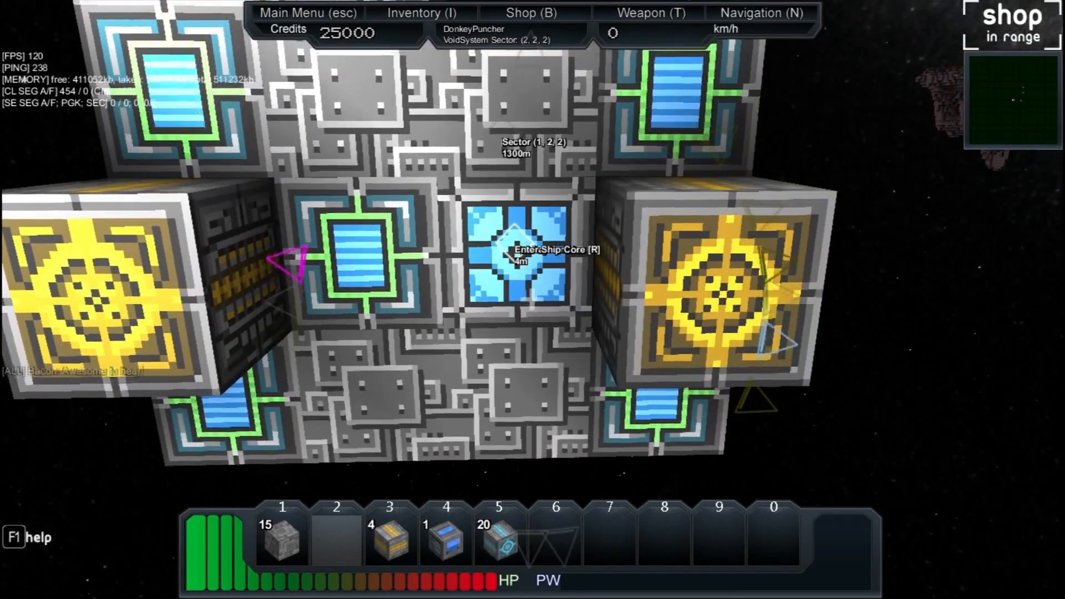
# Re-enter the DonkeyPuncher core after enclosing it in hull blocks.
pyautogui.press('r')
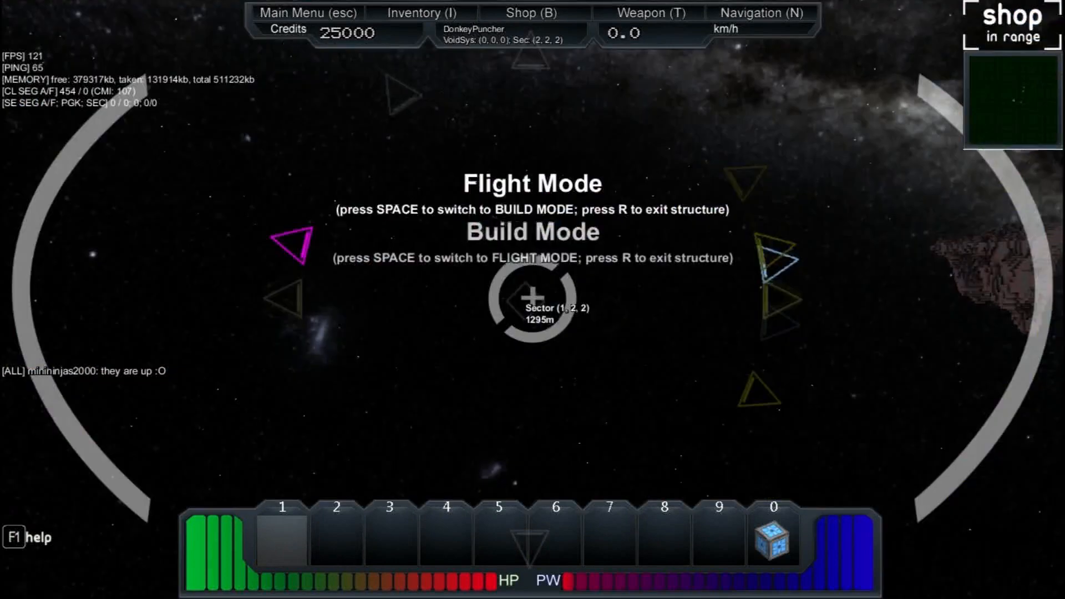
# Switch the DonkeyPuncher into flight mode.
pyautogui.press('space')
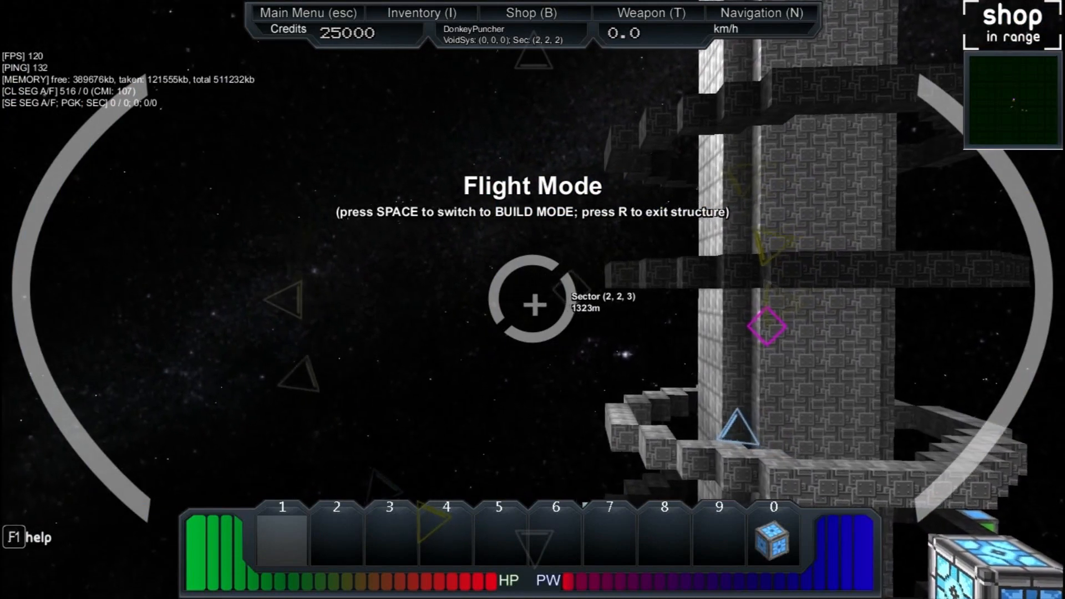
# Show the Weapons list and the Docking Beam (Core) details.
pyautogui.press('i')
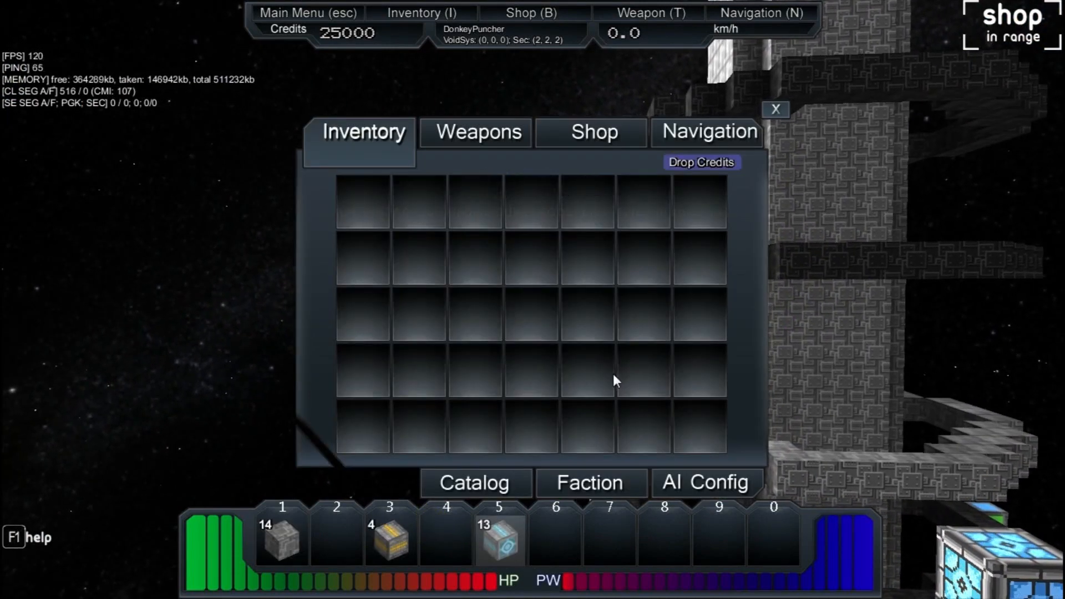
pyautogui.click(476, 132)
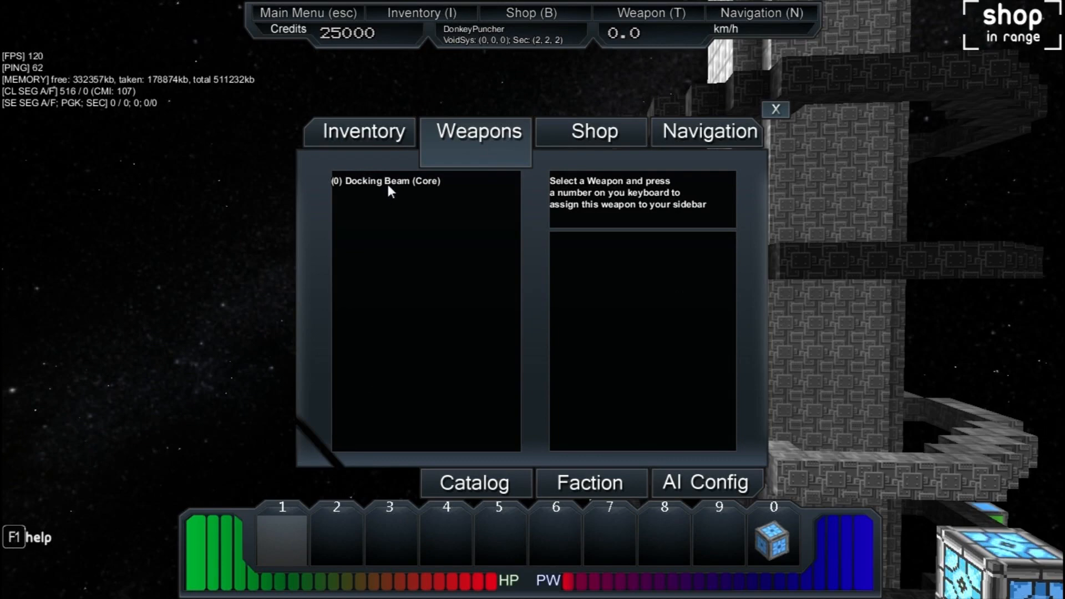
pyautogui.moveTo(364, 189)
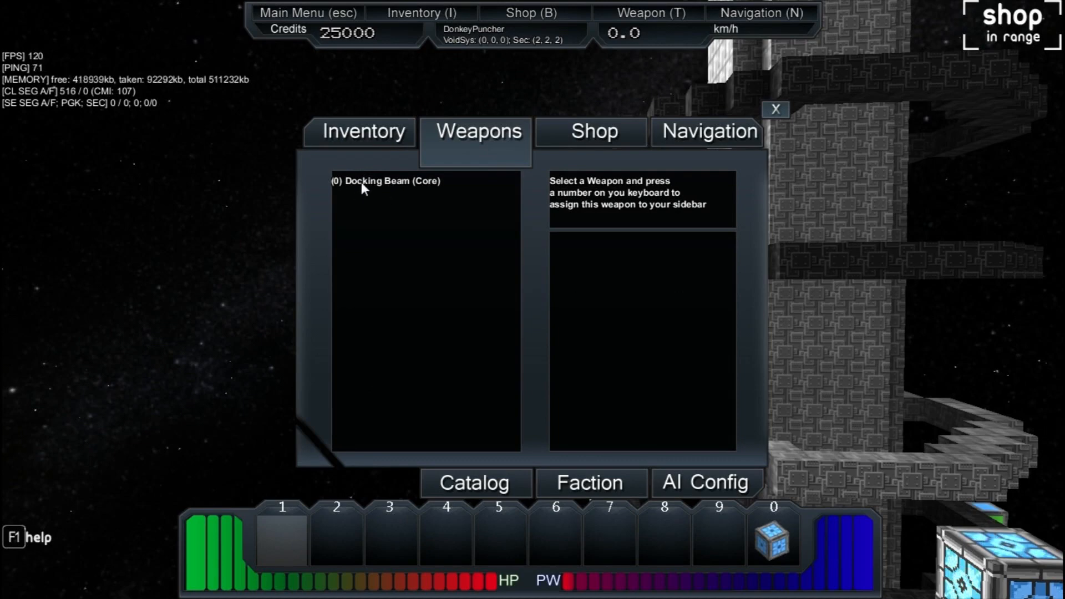
pyautogui.click(390, 181)
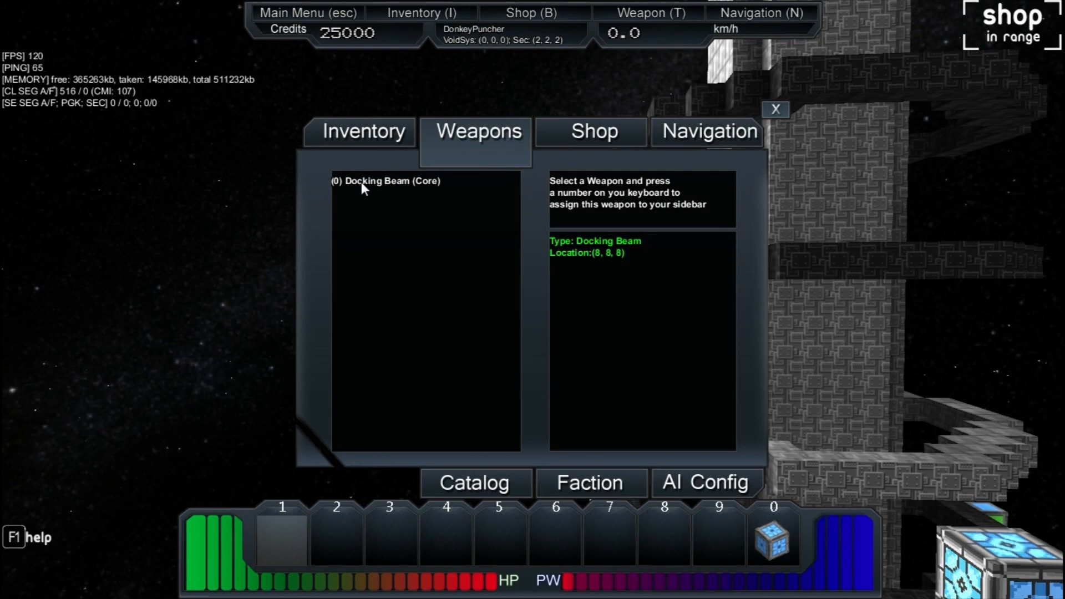
pyautogui.moveTo(397, 188)
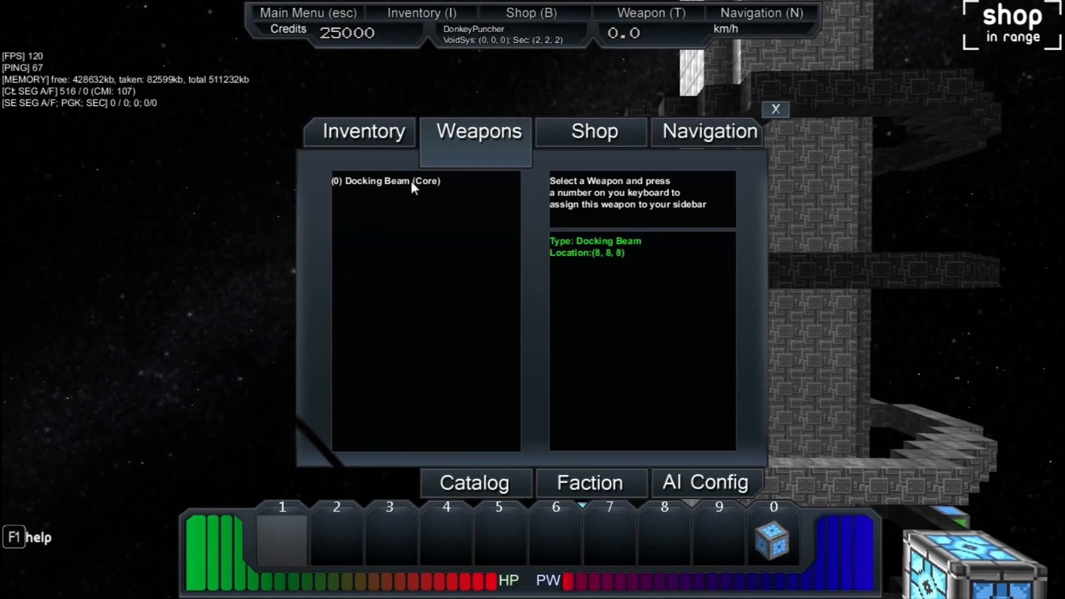
pyautogui.moveTo(528, 461)
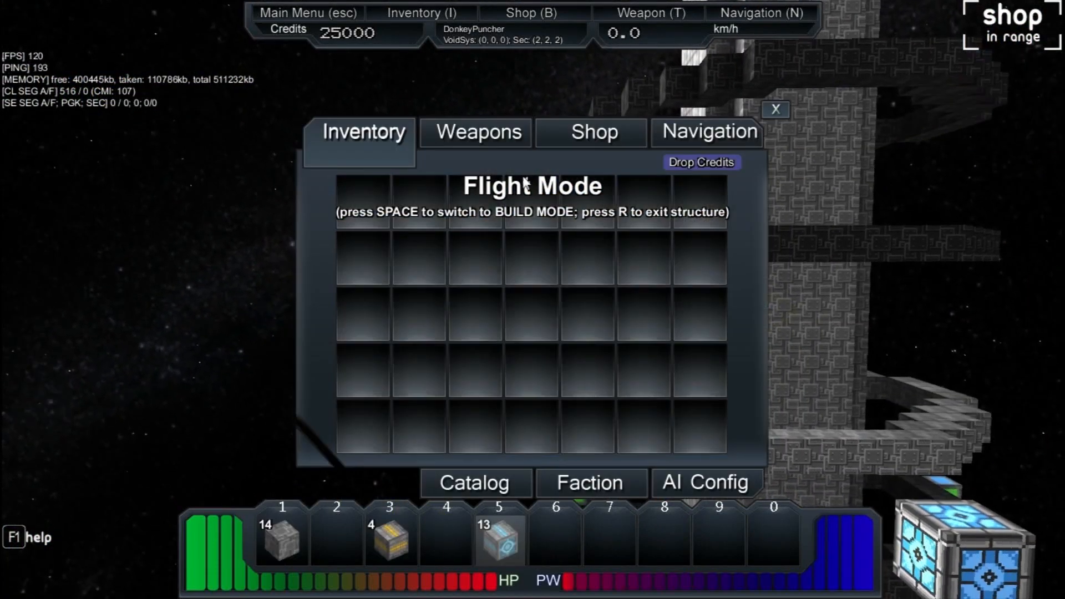
# Return to the Weapons tab in the ship menu.
pyautogui.click(476, 131)
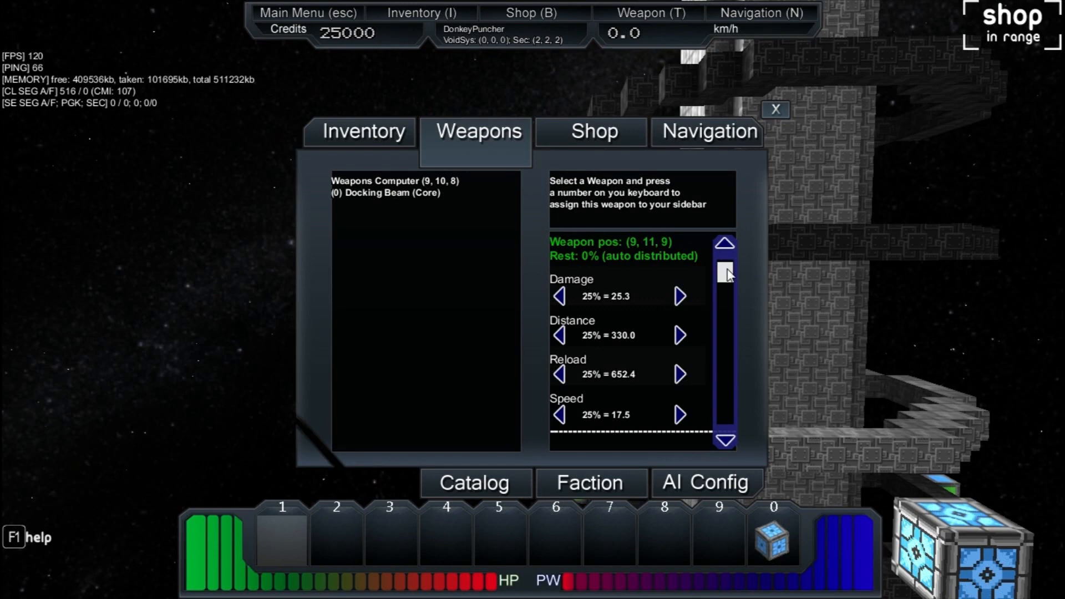
pyautogui.moveTo(367, 186)
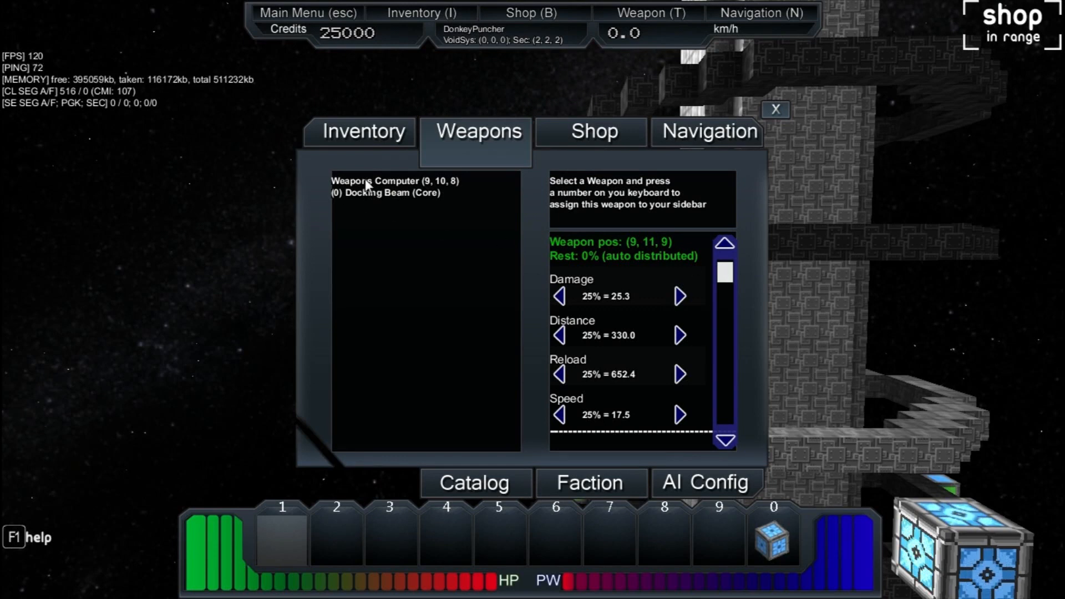
pyautogui.moveTo(785, 267)
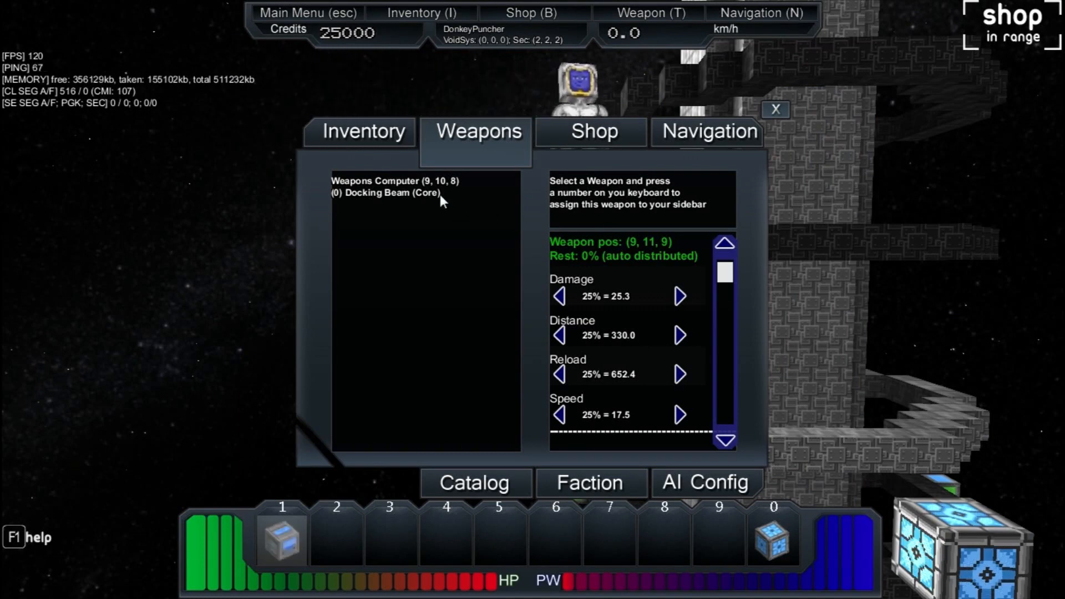
# Assign the Weapons Computer to hotbar slot 1 and close the panel.
pyautogui.press('1')
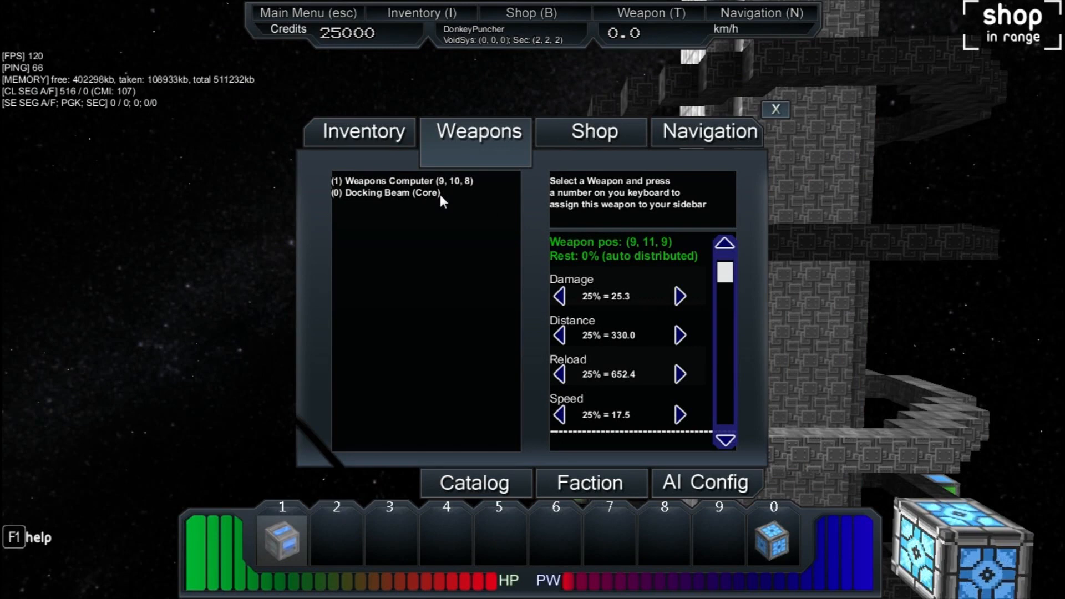
pyautogui.moveTo(503, 365)
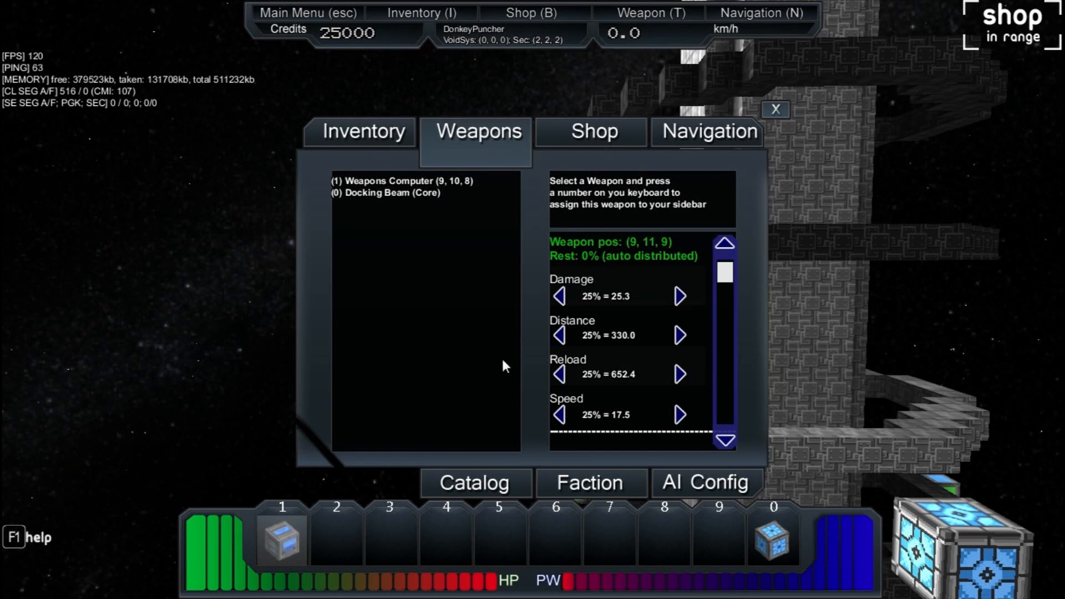
pyautogui.moveTo(546, 278)
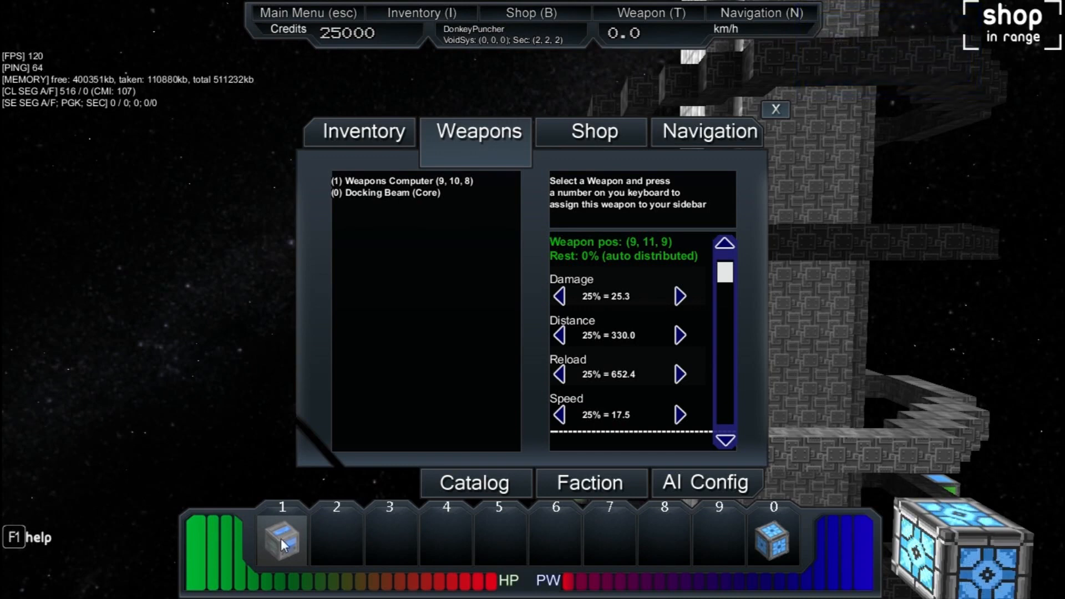
pyautogui.moveTo(285, 416)
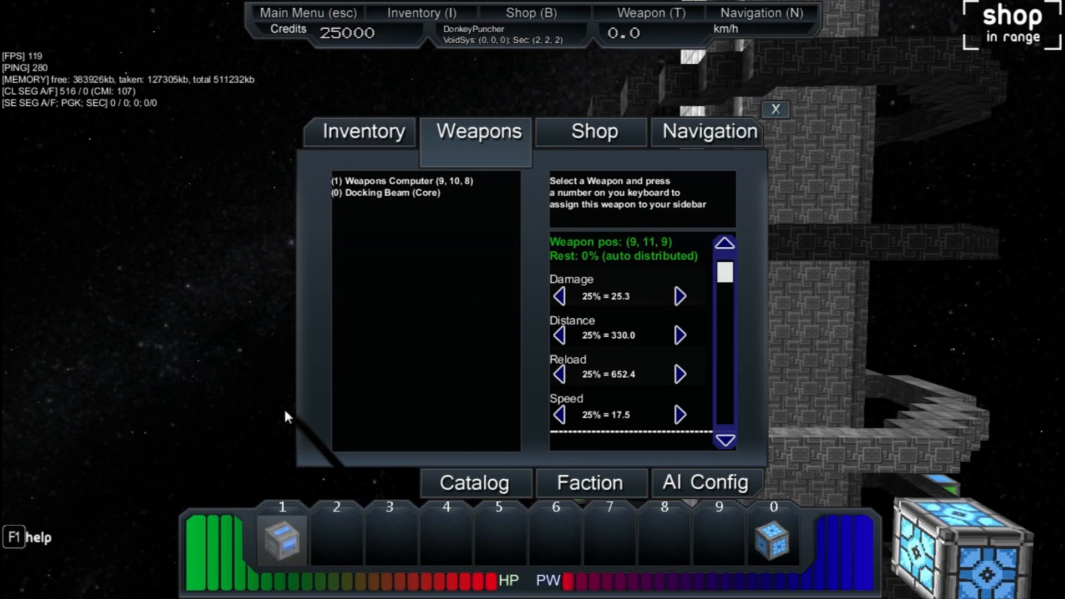
pyautogui.moveTo(284, 538)
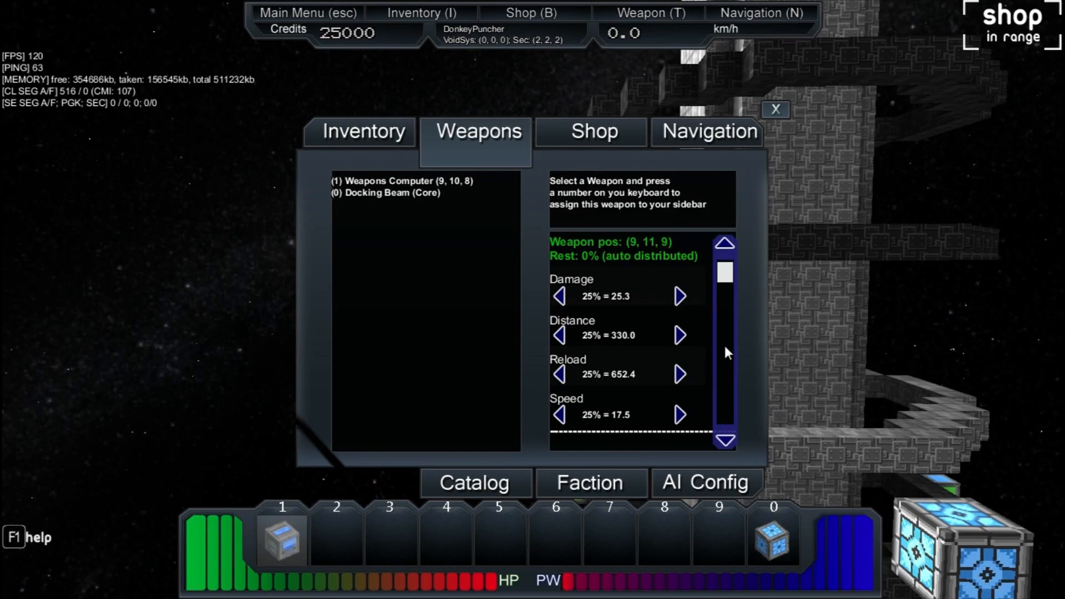
pyautogui.click(775, 110)
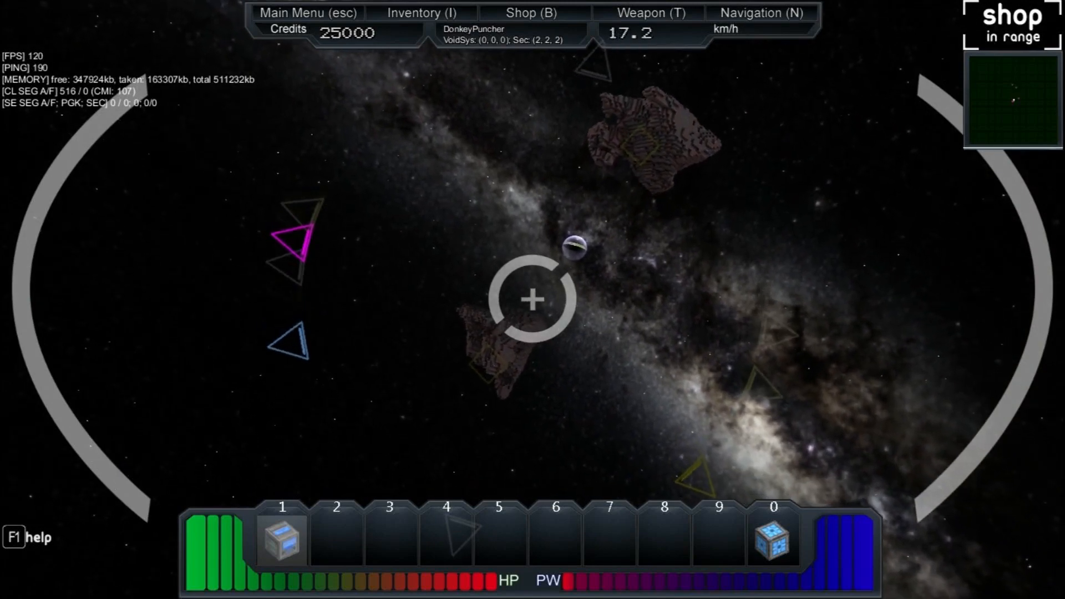
# Fly the ship forward into open space among the asteroids.
pyautogui.press('w')
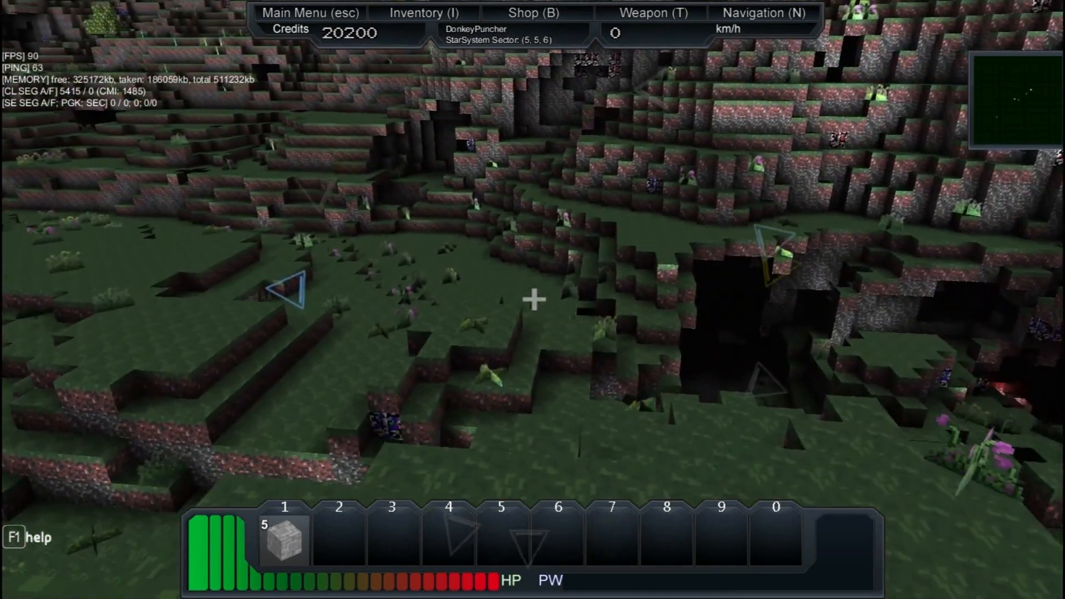
pyautogui.moveTo(532, 299)
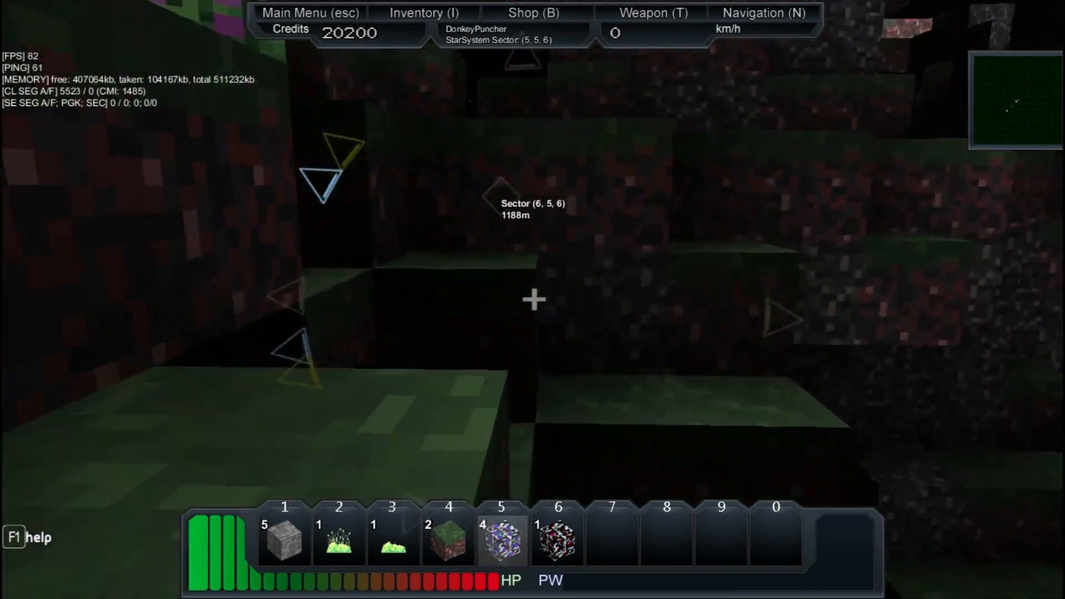
pyautogui.moveTo(533, 299)
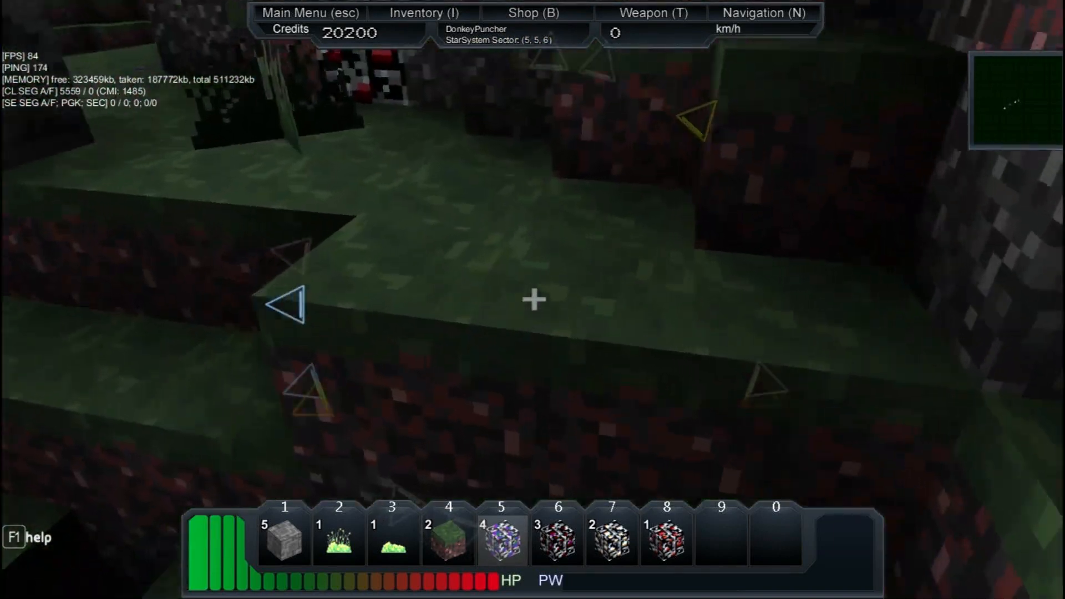
pyautogui.moveTo(533, 300)
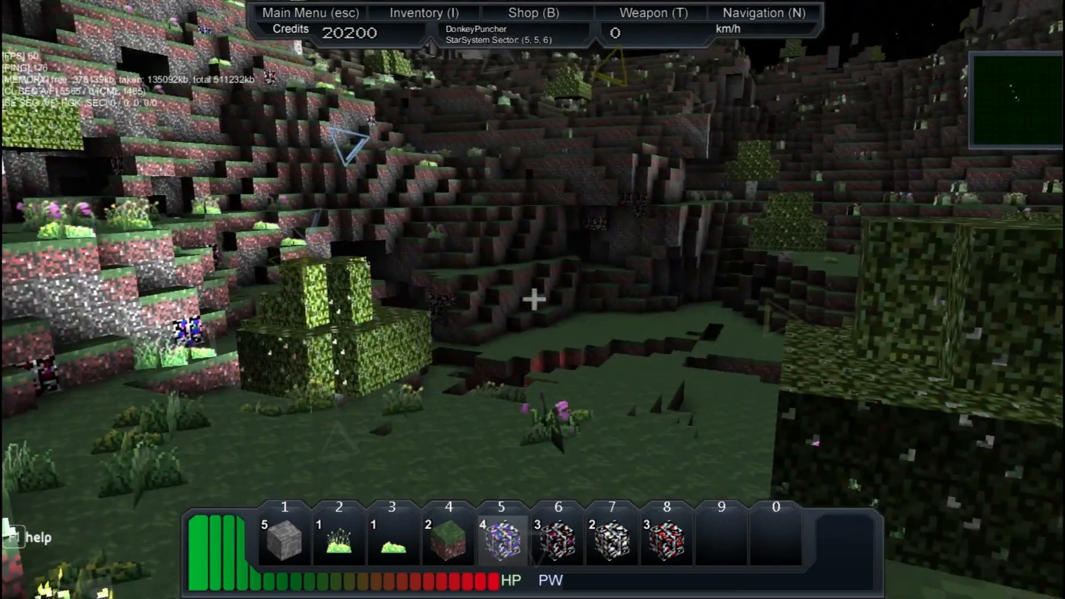
pyautogui.moveTo(533, 300)
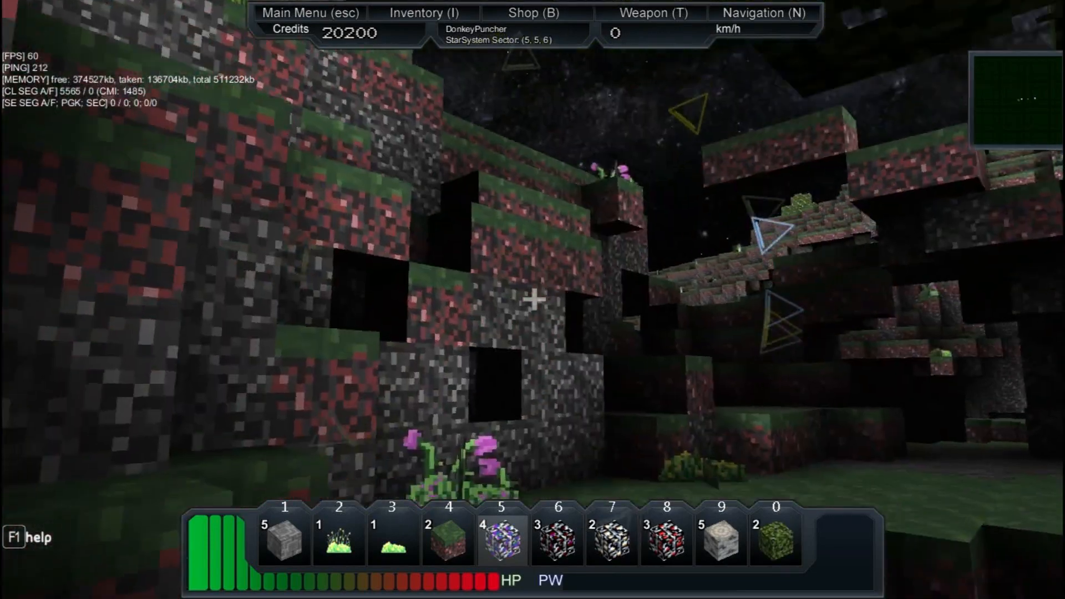
pyautogui.moveTo(533, 299)
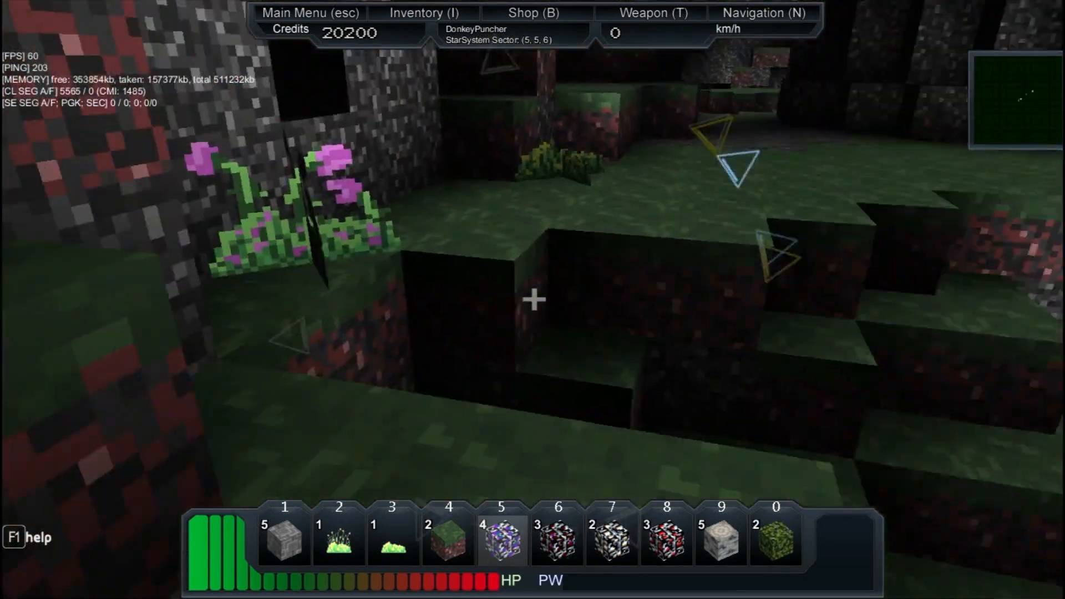
pyautogui.moveTo(533, 301)
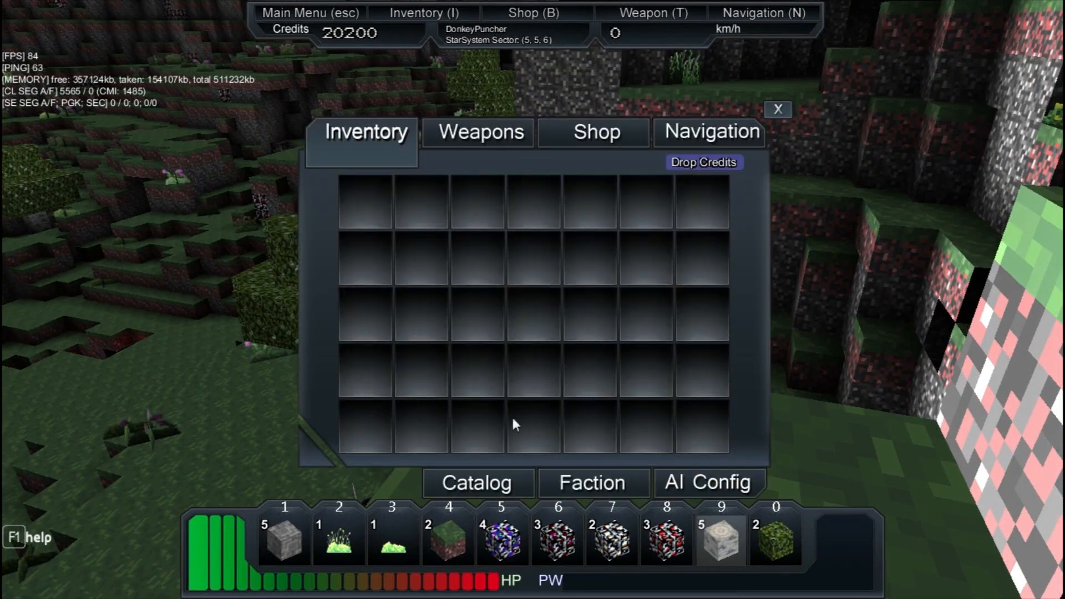
pyautogui.moveTo(777, 539)
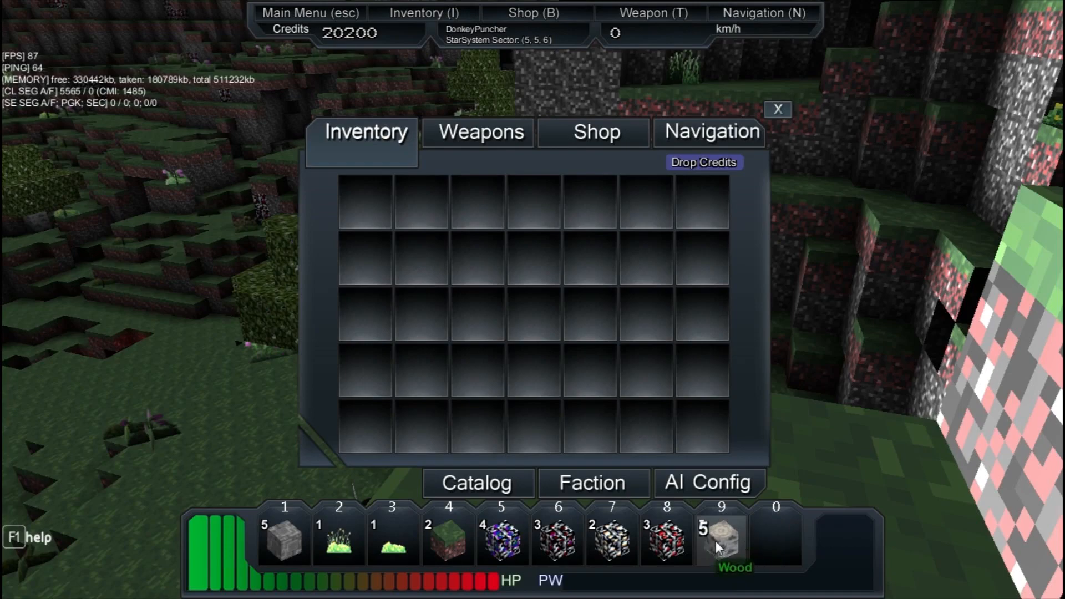
# Pick up the Wood stack from hotbar slot 9.
pyautogui.click(778, 109)
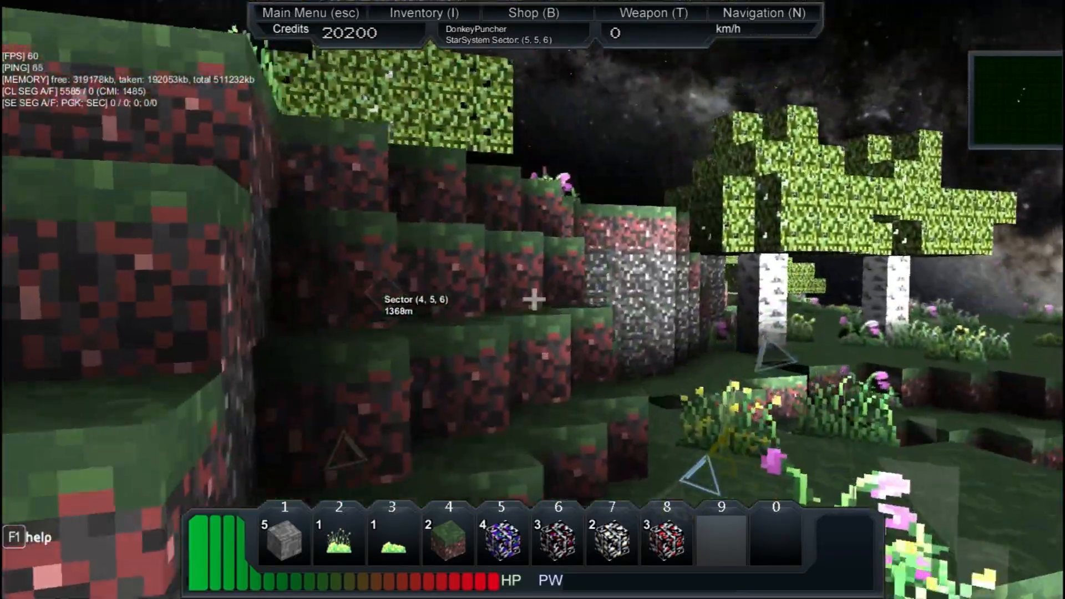
pyautogui.moveTo(532, 299)
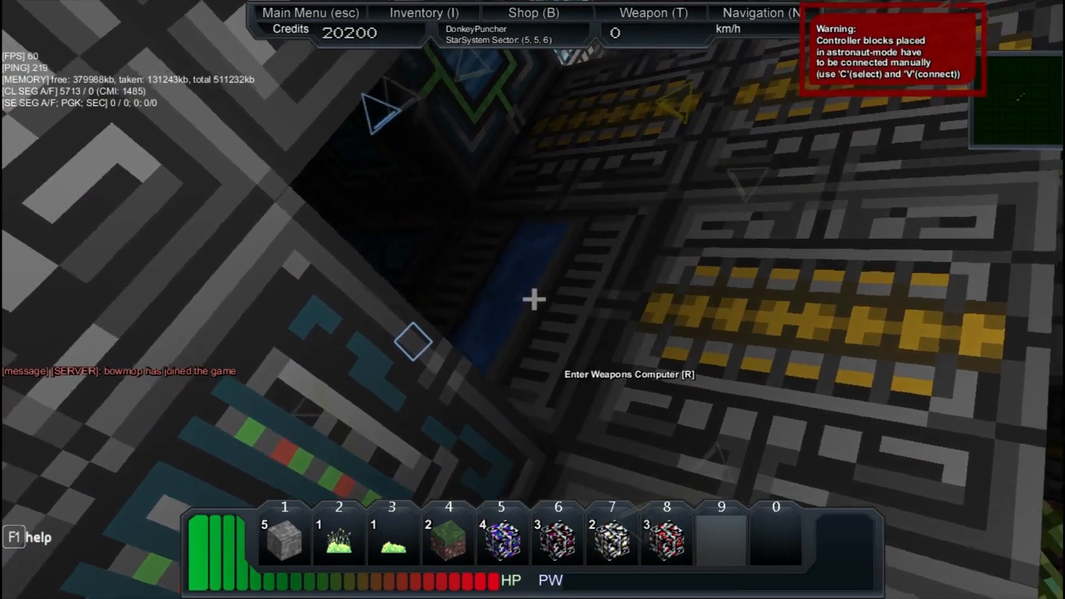
# Exit the ship core and mine dirt and ore on foot, raising dirt to 24 and adding two ore stacks.
pyautogui.press('r')
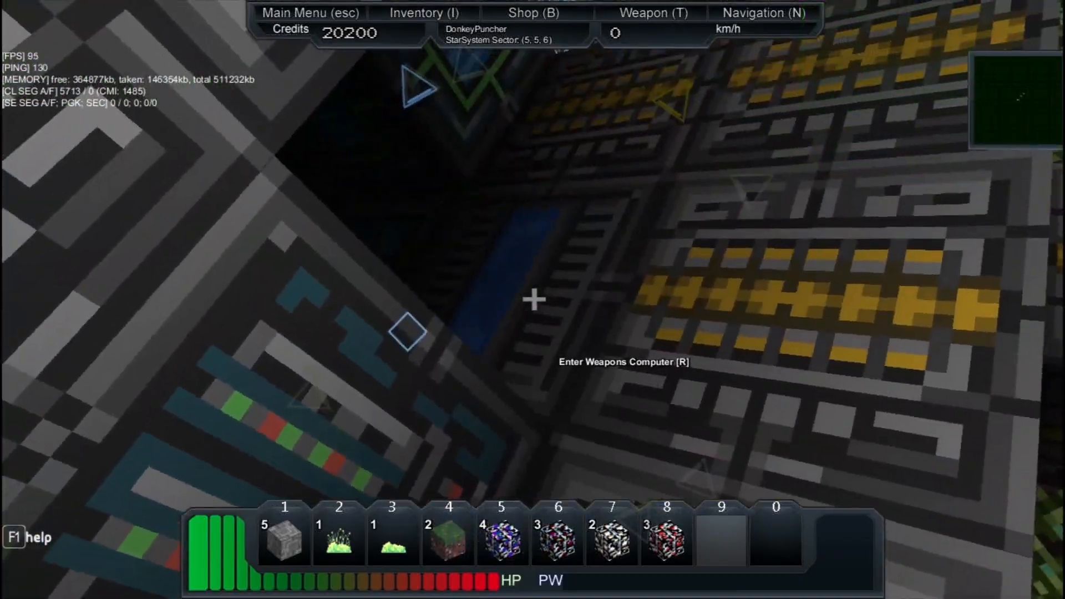
pyautogui.press('r')
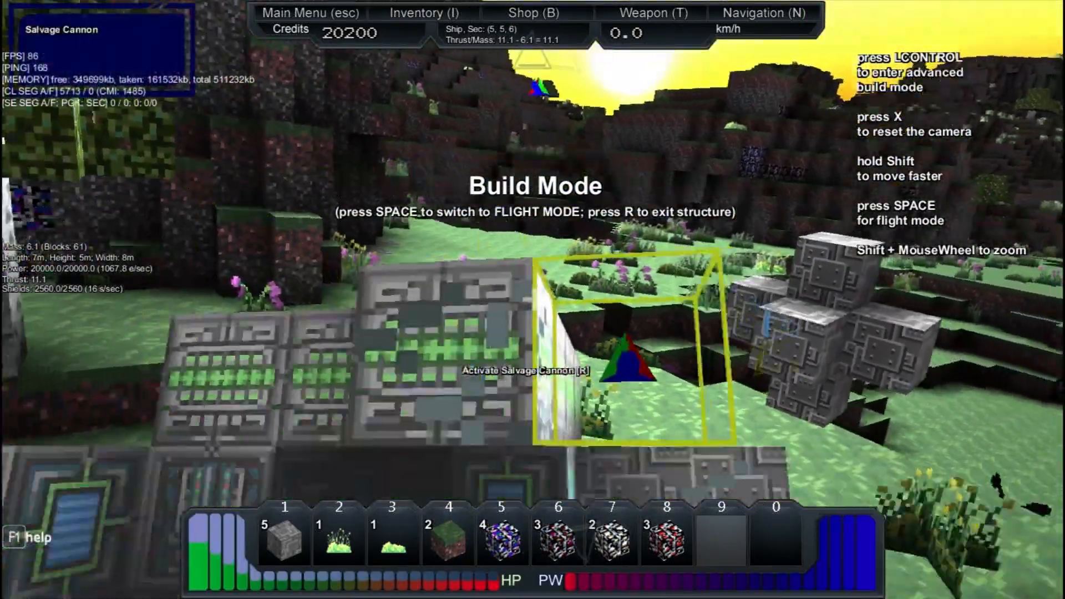
pyautogui.press('space')
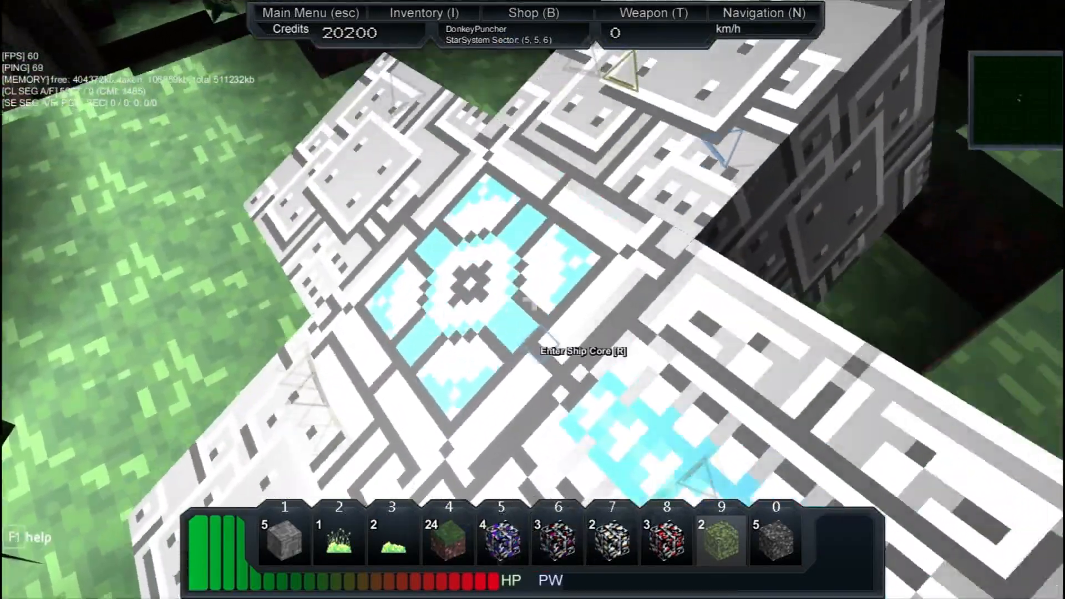
# Walk off the DonkeyPuncher's roof and face the blue ship core at the front.
pyautogui.press('r')
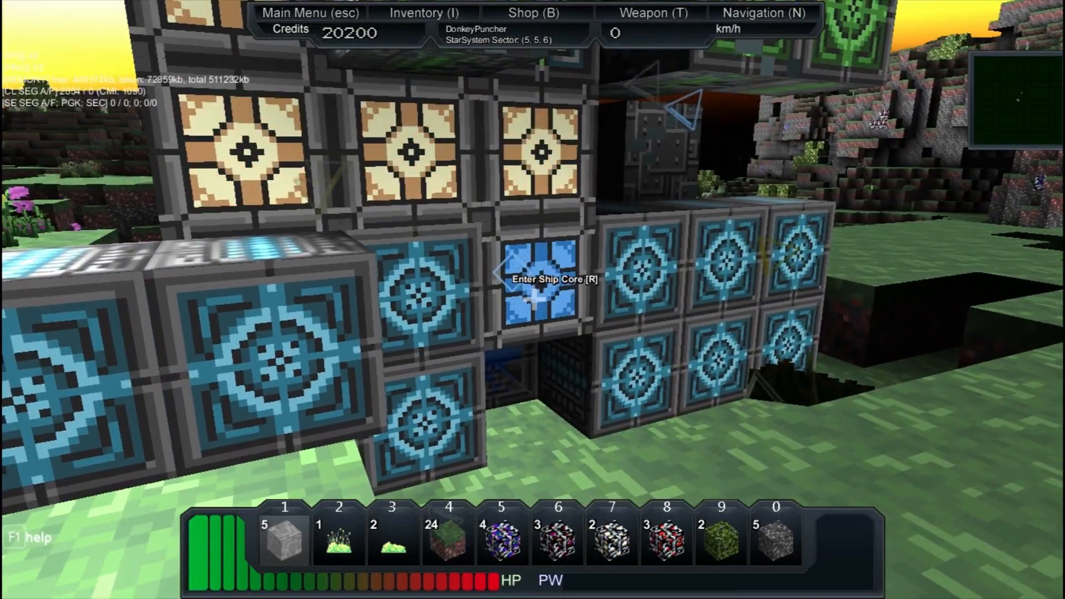
# Enter the stuck ship's core, try flight mode, then leave on foot and mine dirt toward 28.
pyautogui.press('r')
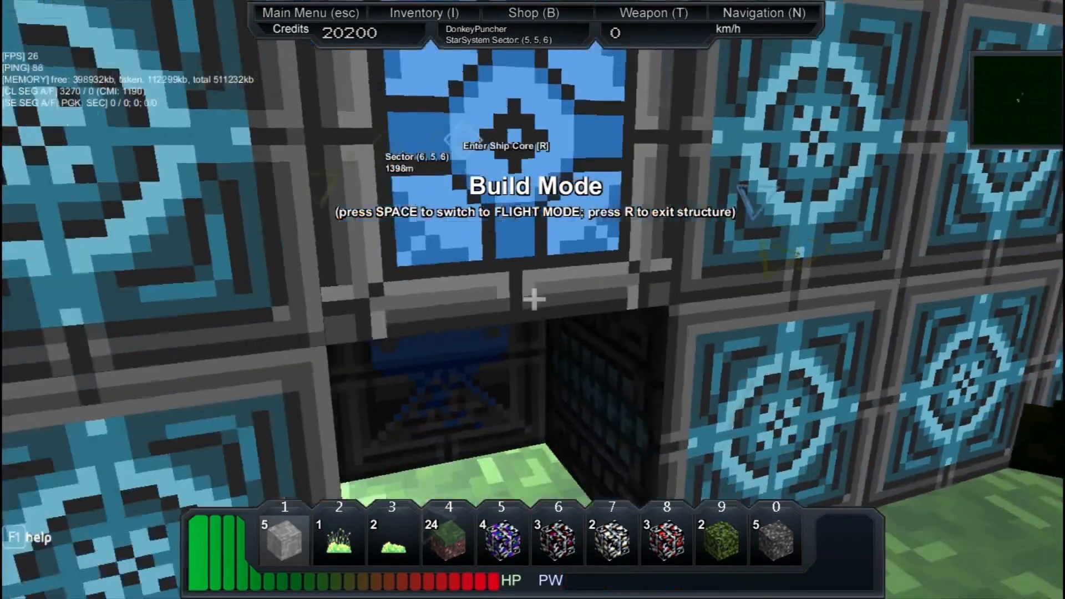
pyautogui.press('space')
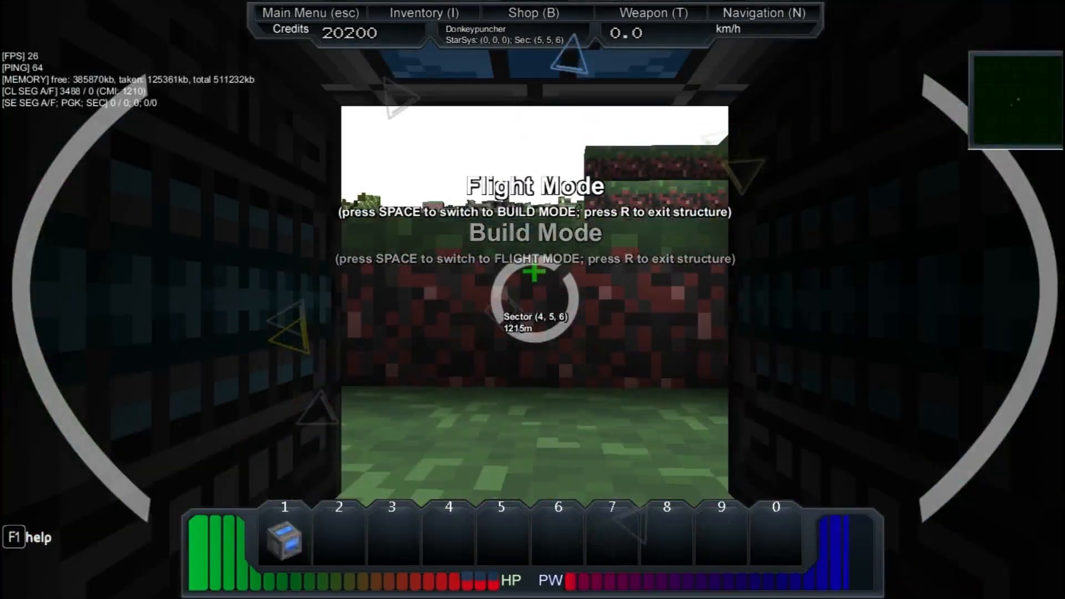
pyautogui.press('space')
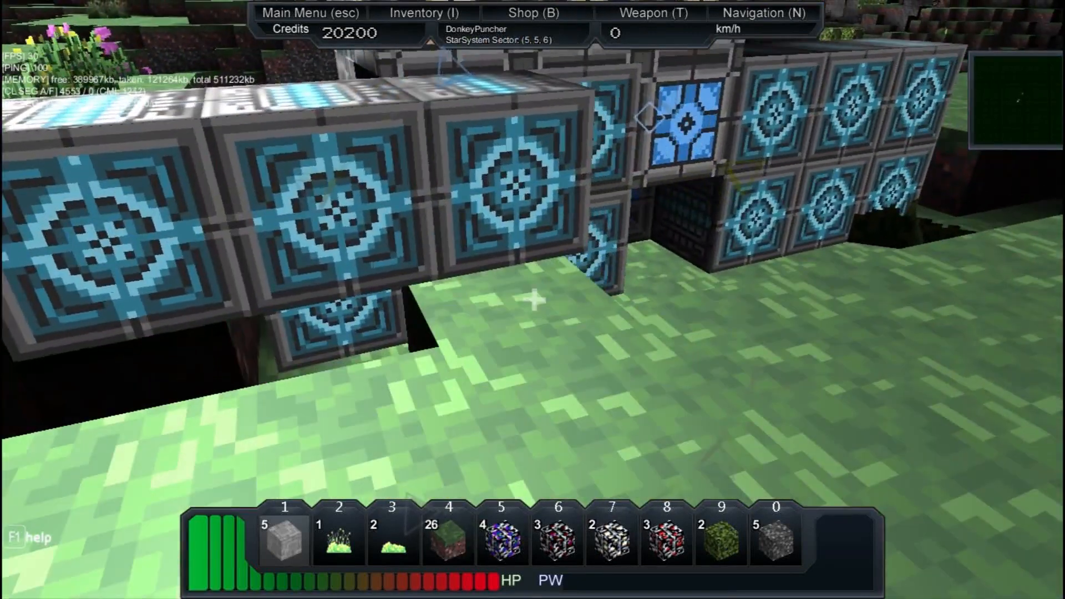
pyautogui.moveTo(532, 300)
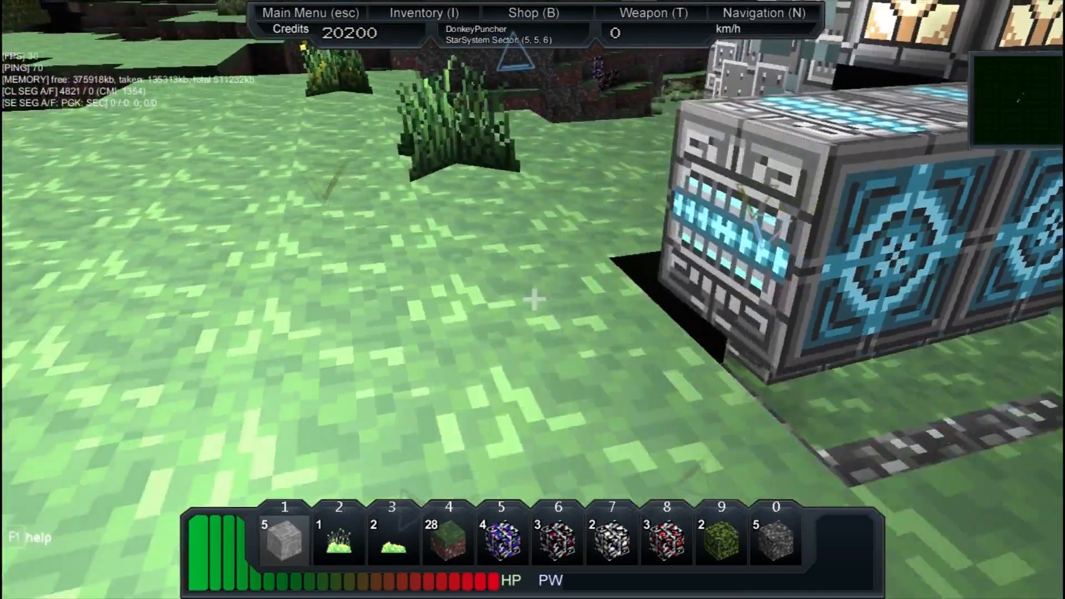